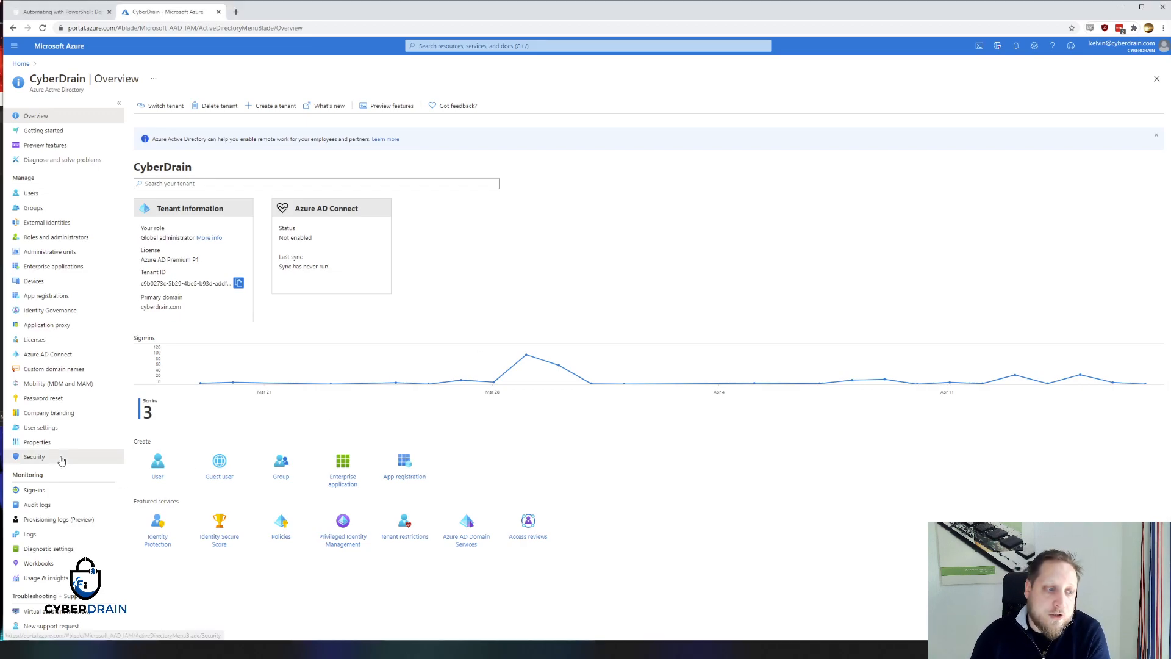
- Open Security from the CyberDrain Azure Active Directory menu
{"action": "left_click", "coordinate": [34, 457]}
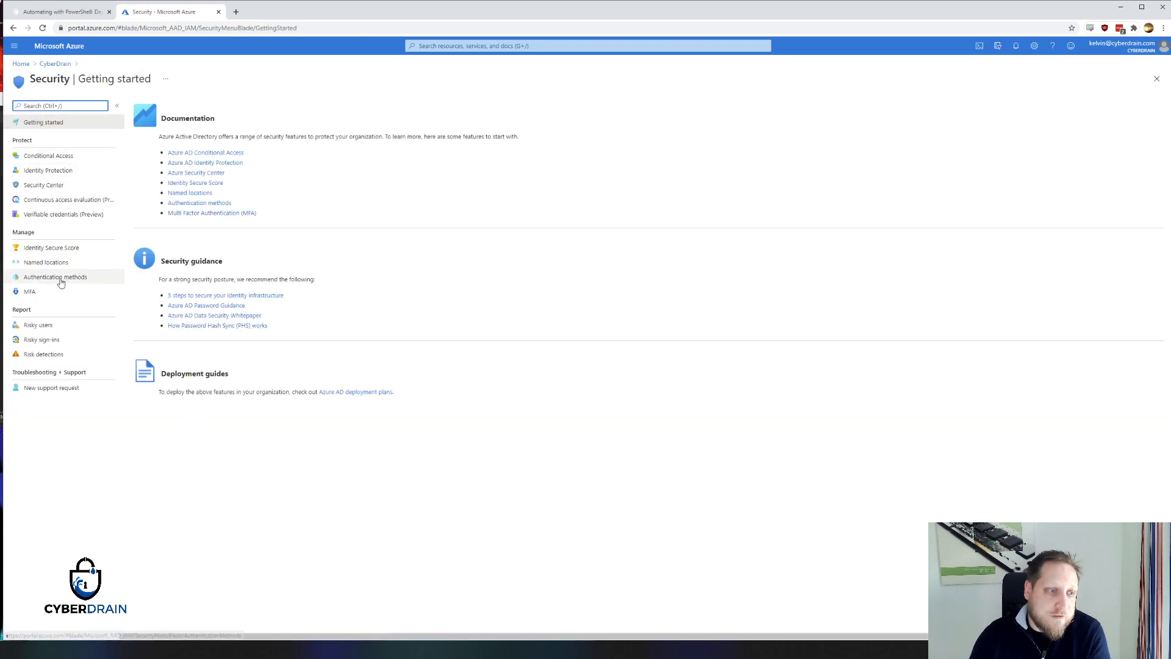
- Open Authentication methods under Manage to view the Policies page
{"action": "left_click", "coordinate": [56, 276]}
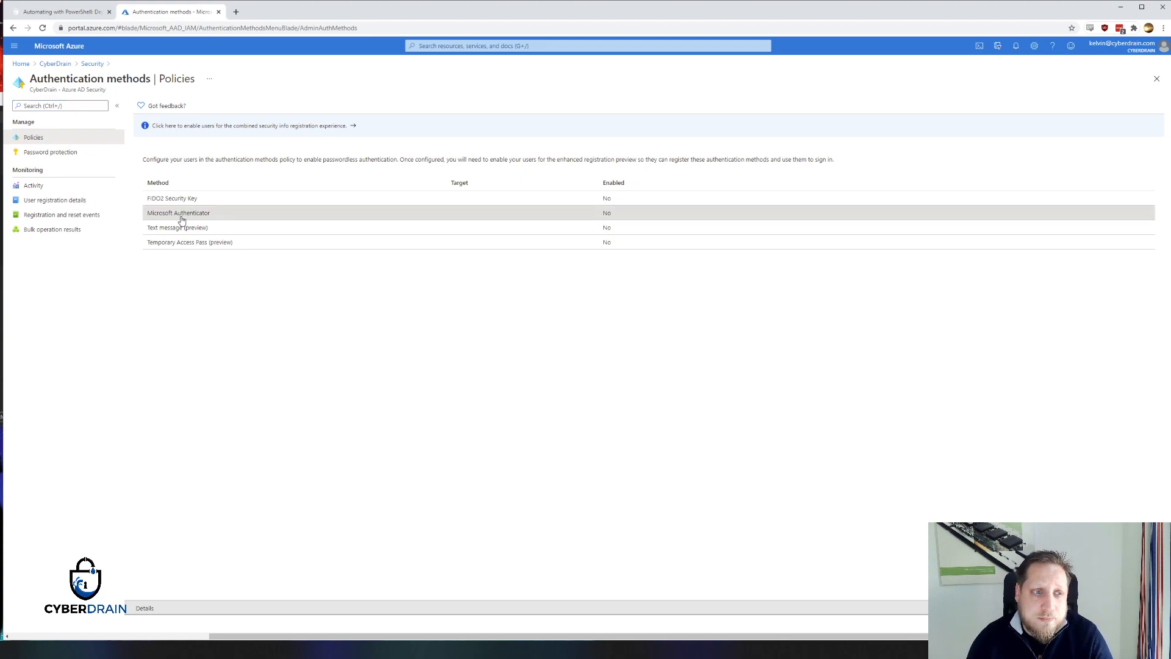
- Enable Microsoft Authenticator targeting All users and save the policy
{"action": "left_click", "coordinate": [179, 213]}
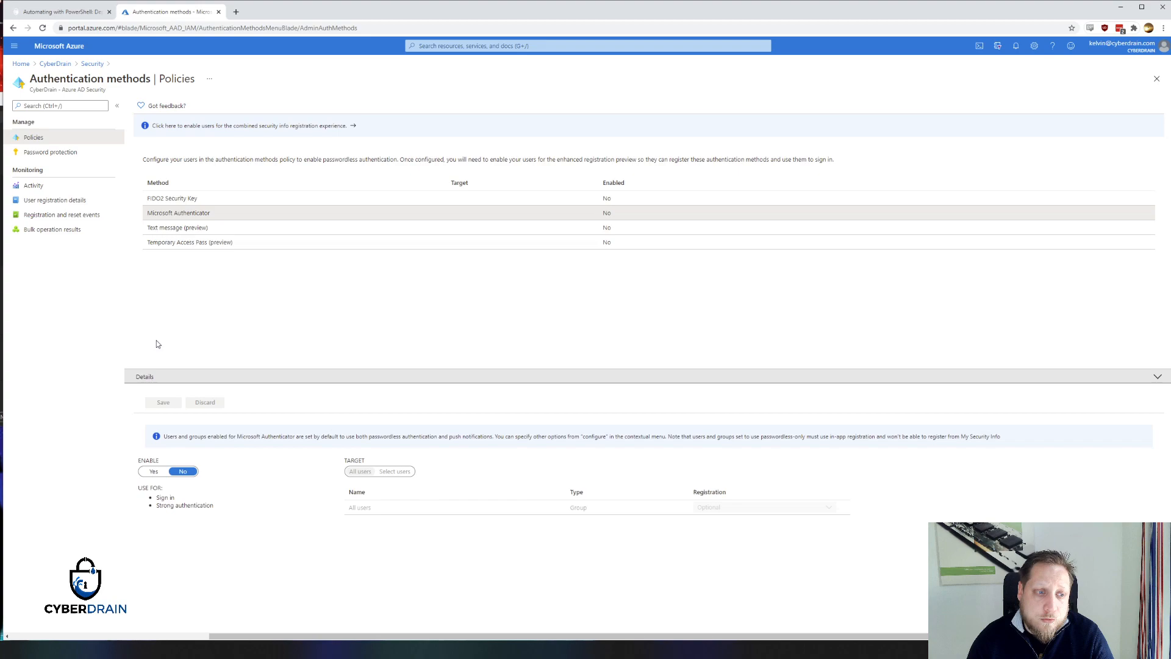
{"action": "left_click", "coordinate": [153, 471]}
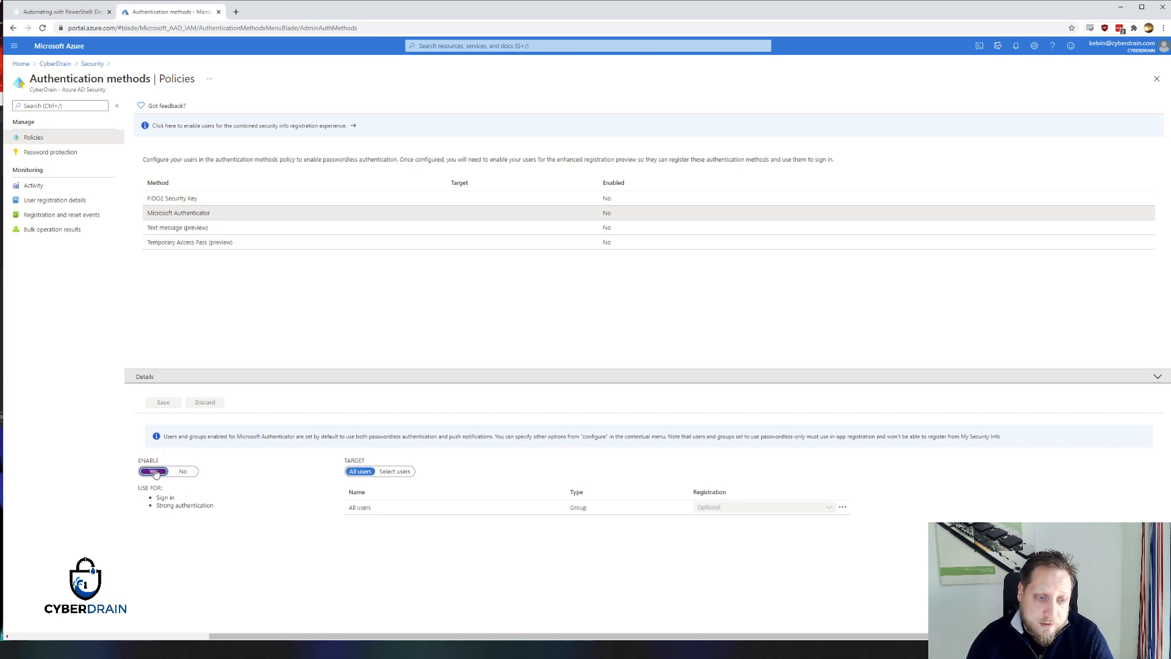
{"action": "left_click", "coordinate": [154, 470]}
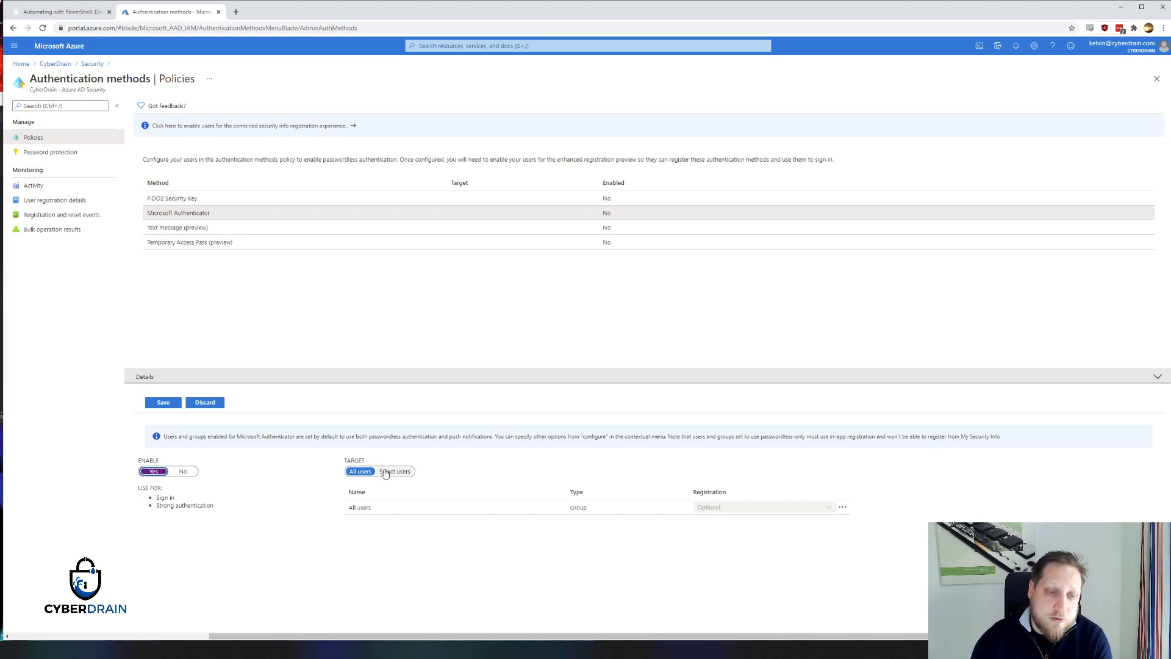
{"action": "left_click", "coordinate": [395, 472]}
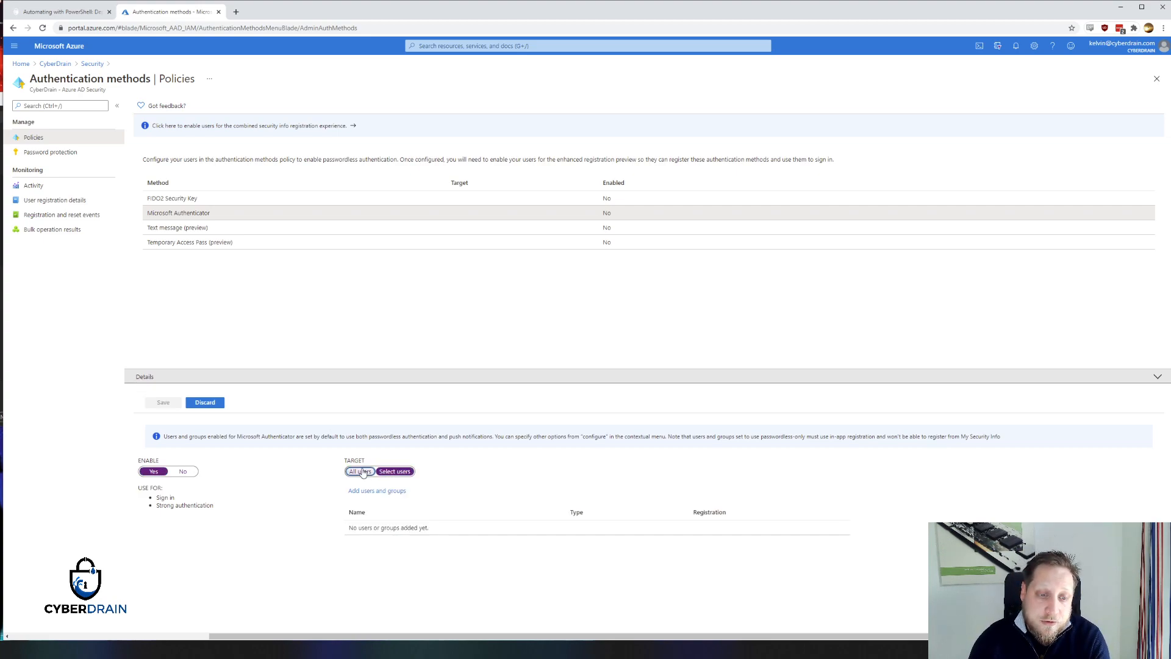
{"action": "left_click", "coordinate": [359, 472]}
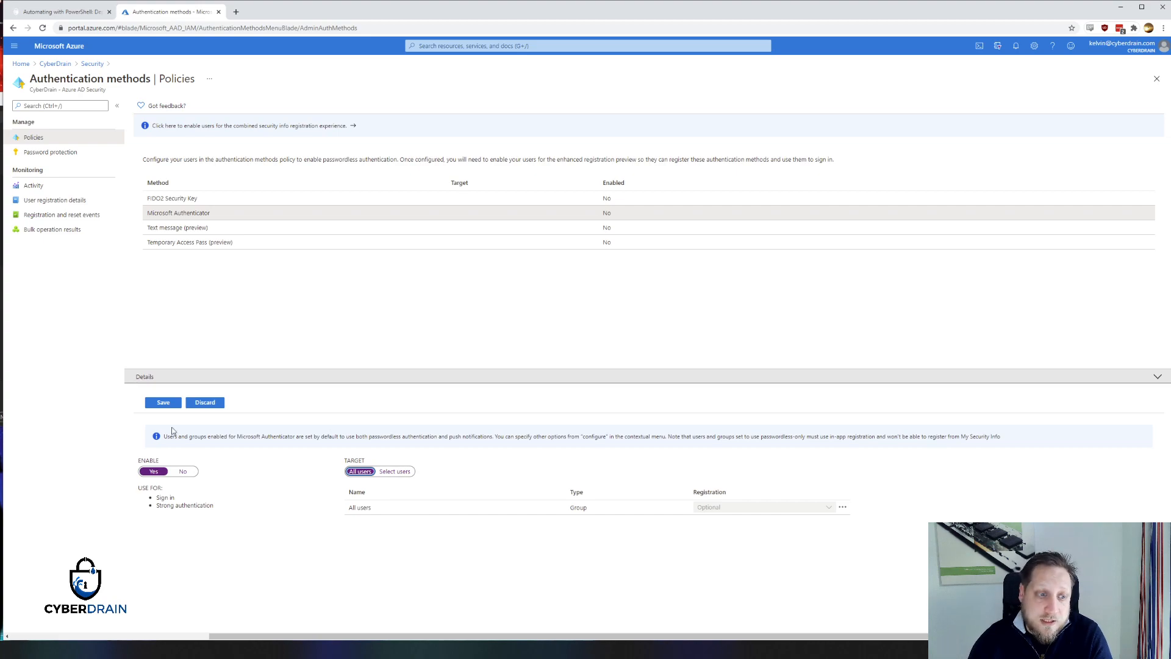
{"action": "left_click", "coordinate": [162, 402]}
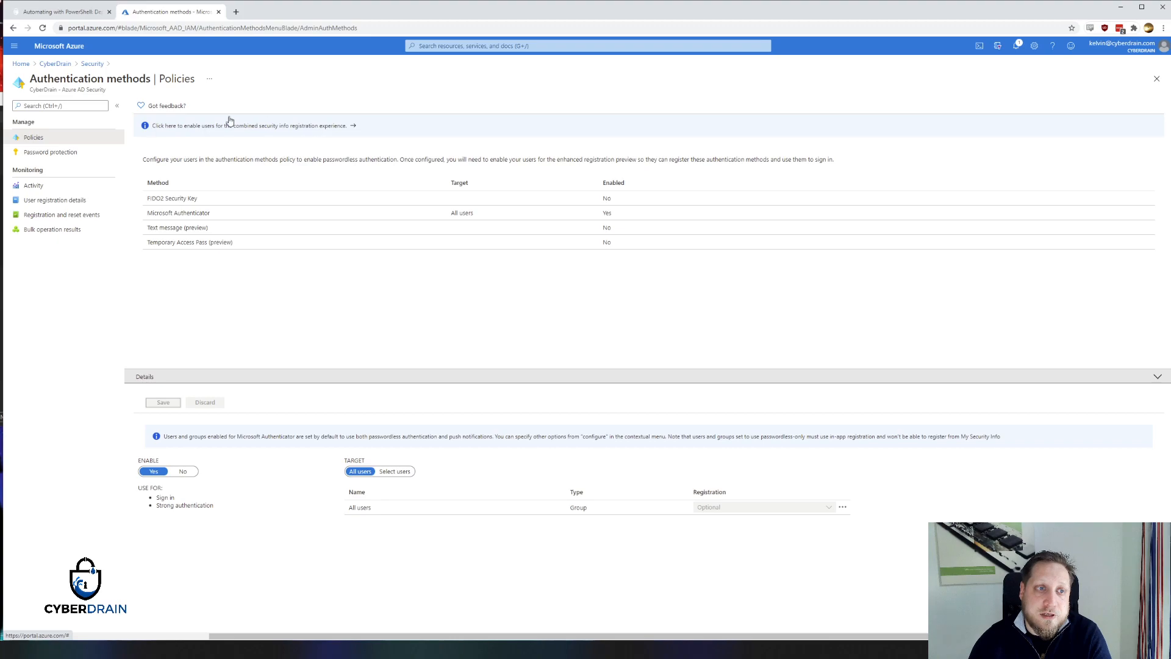
{"action": "left_click", "coordinate": [247, 124]}
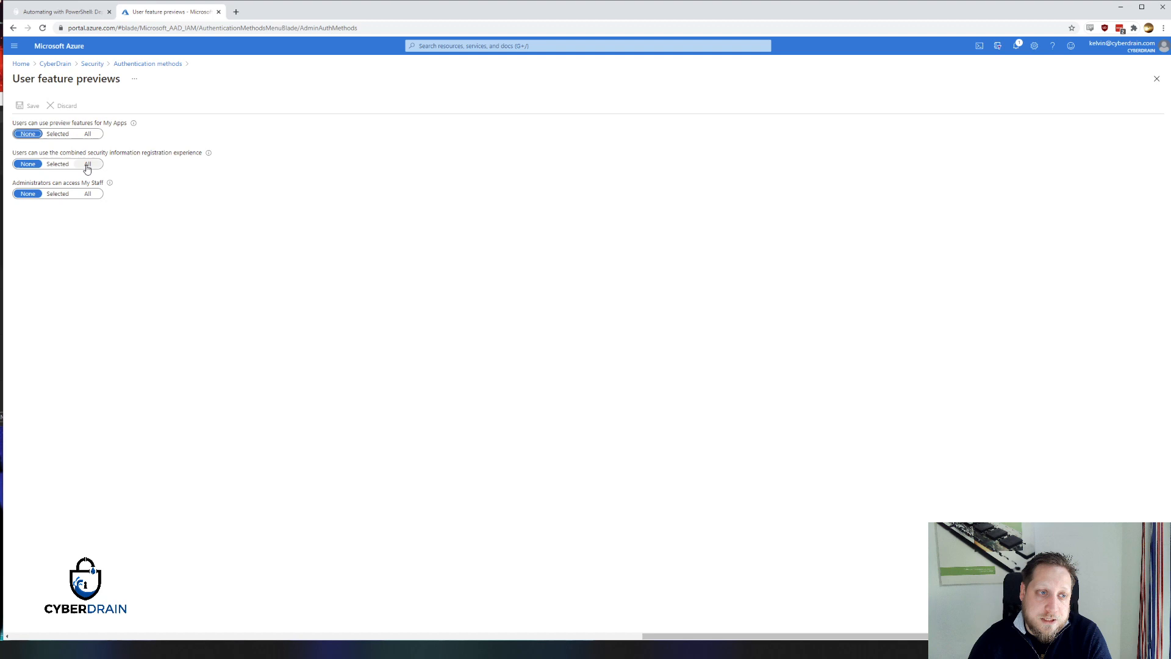
{"action": "mouse_move", "coordinate": [126, 167]}
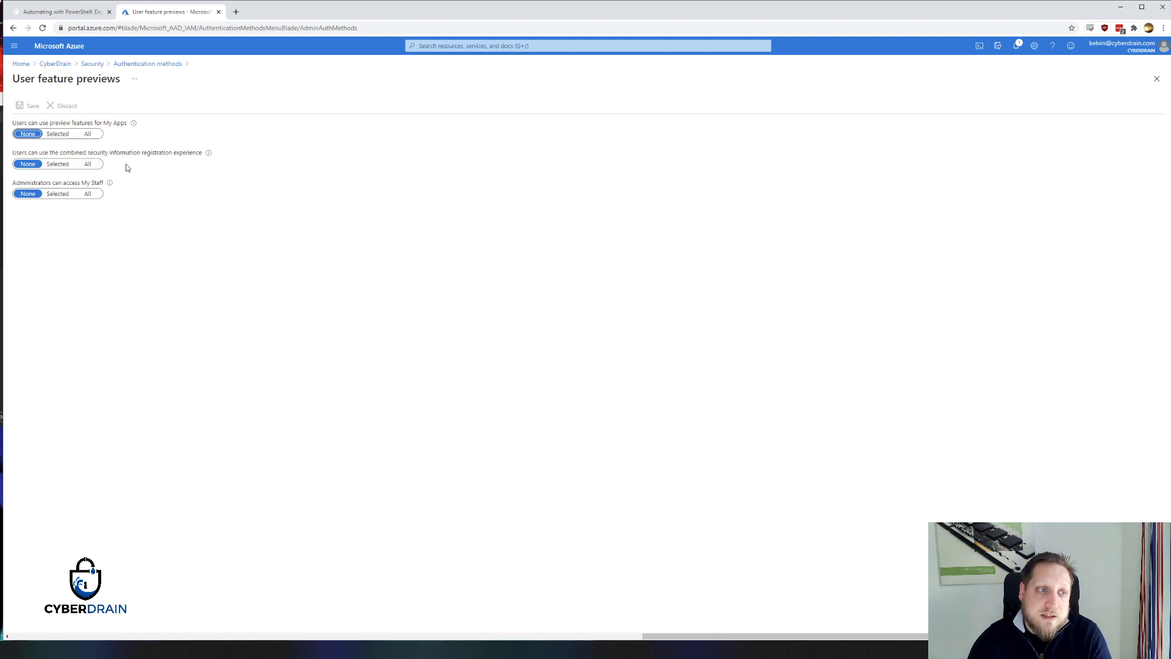
{"action": "mouse_move", "coordinate": [219, 156]}
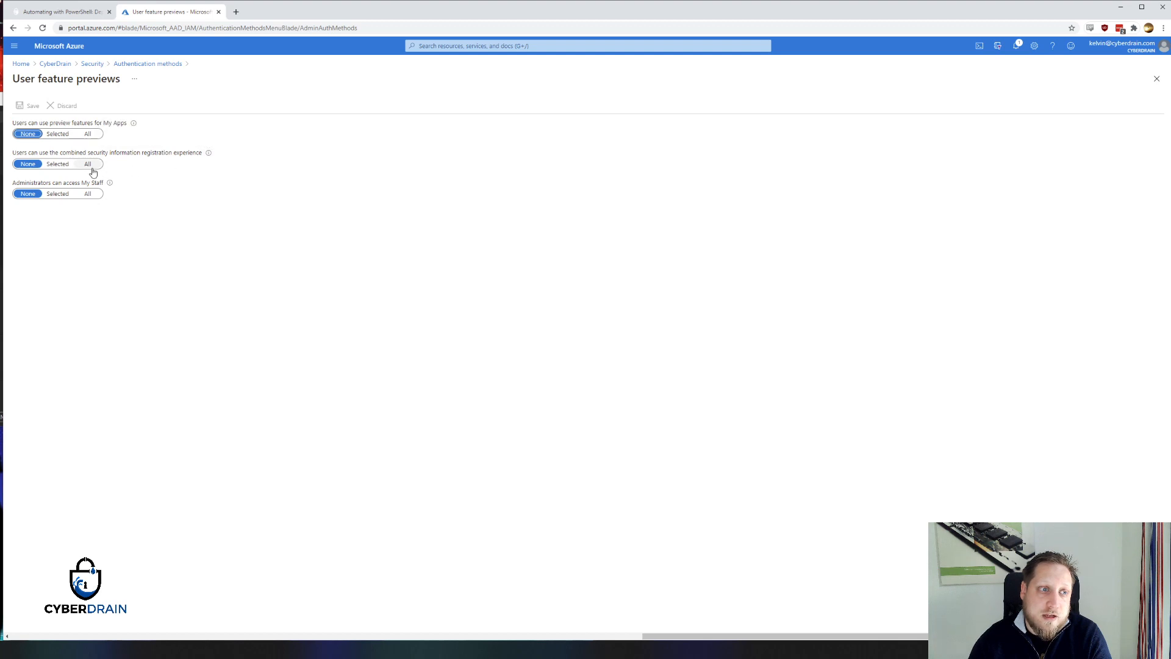
{"action": "mouse_move", "coordinate": [91, 170]}
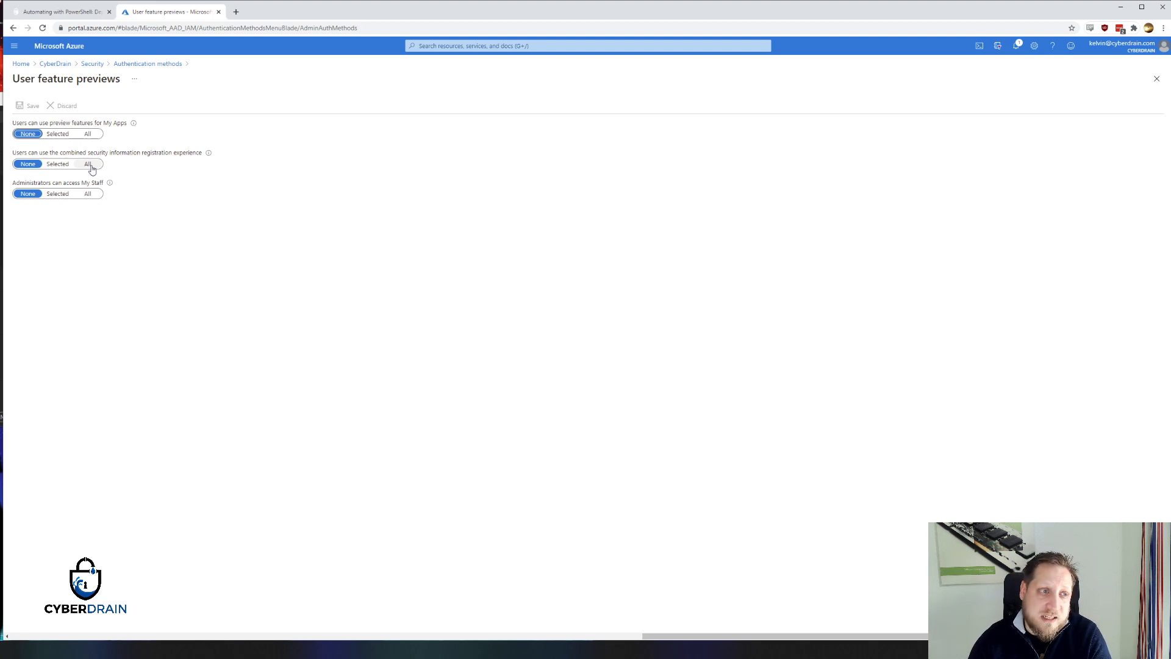
{"action": "left_click", "coordinate": [87, 163]}
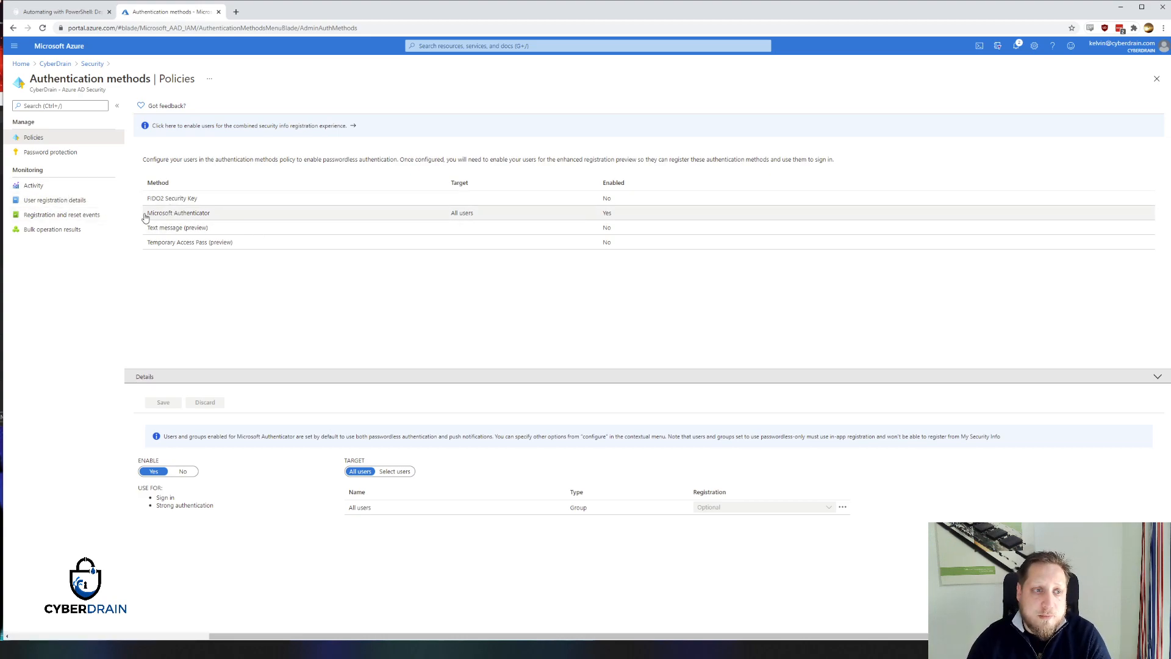
{"action": "mouse_move", "coordinate": [462, 222]}
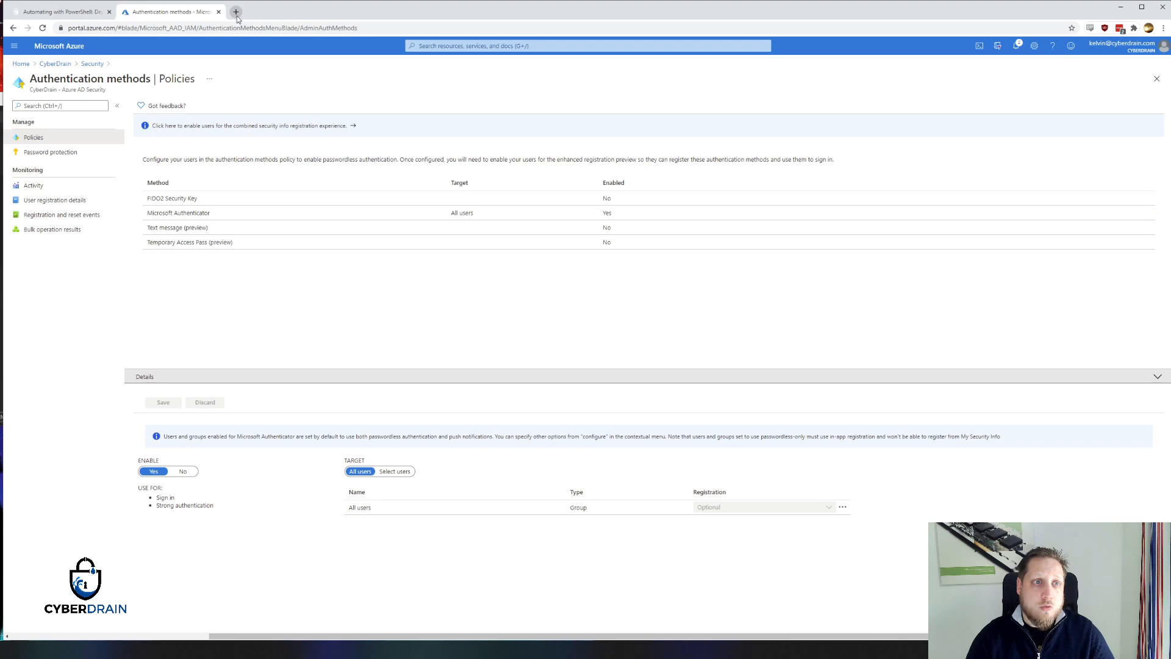
- Open the signed-in account menu in the portal header
{"action": "left_click", "coordinate": [1121, 43]}
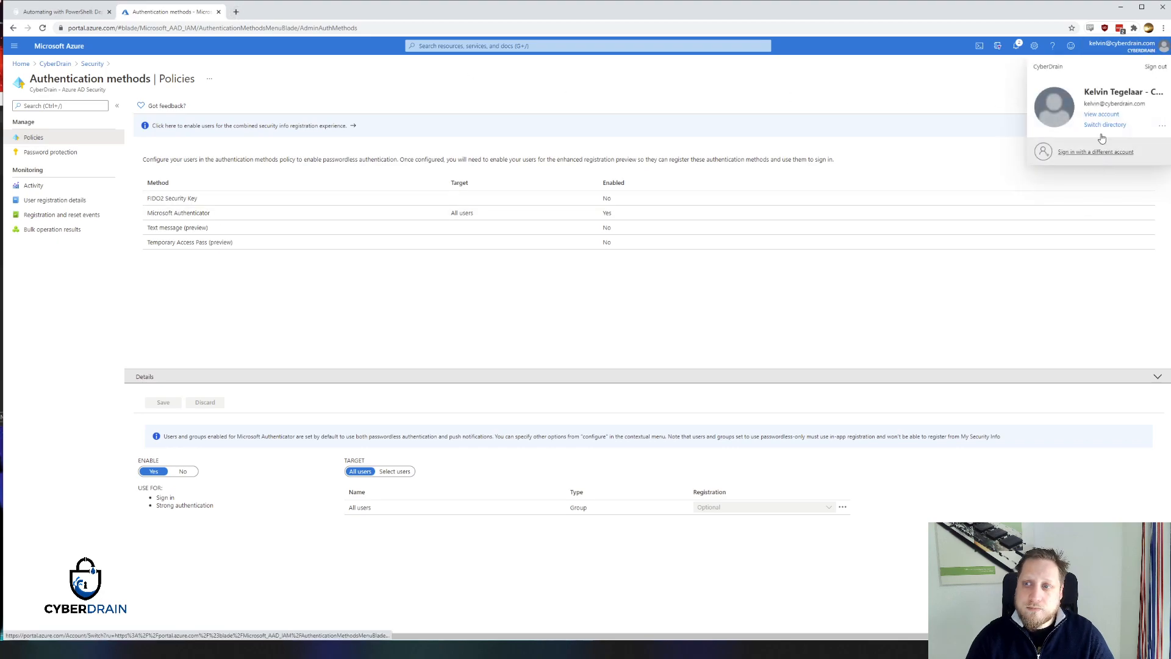
- Sign out, then sign in again as kelvin@
{"action": "left_click", "coordinate": [1095, 152]}
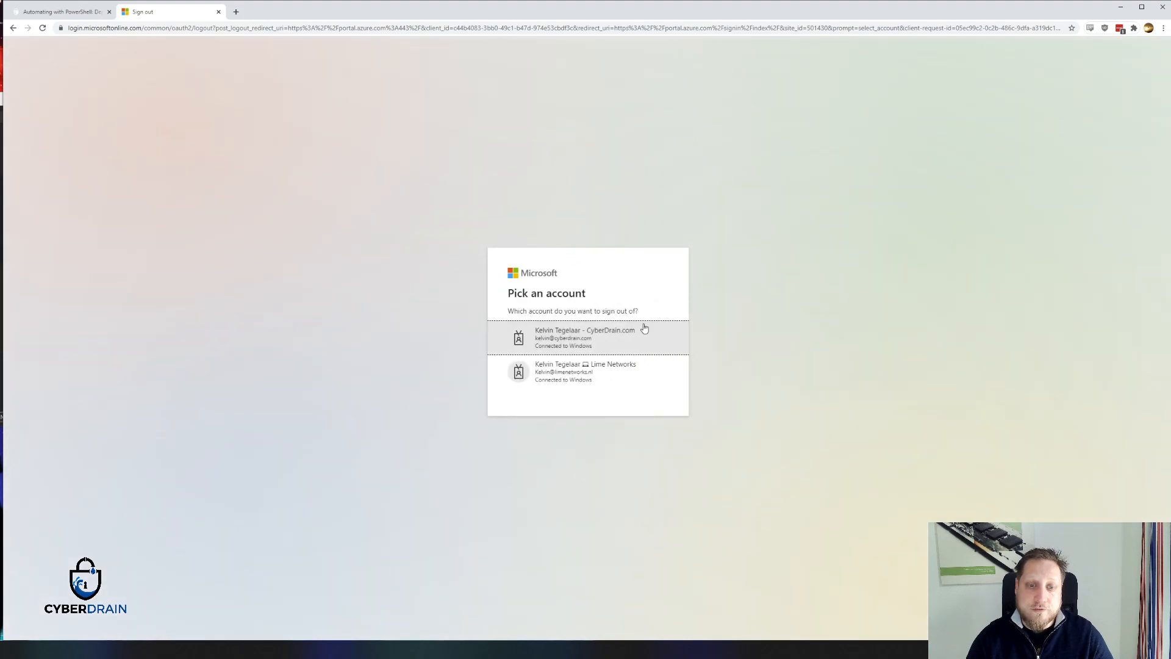
{"action": "left_click", "coordinate": [588, 337]}
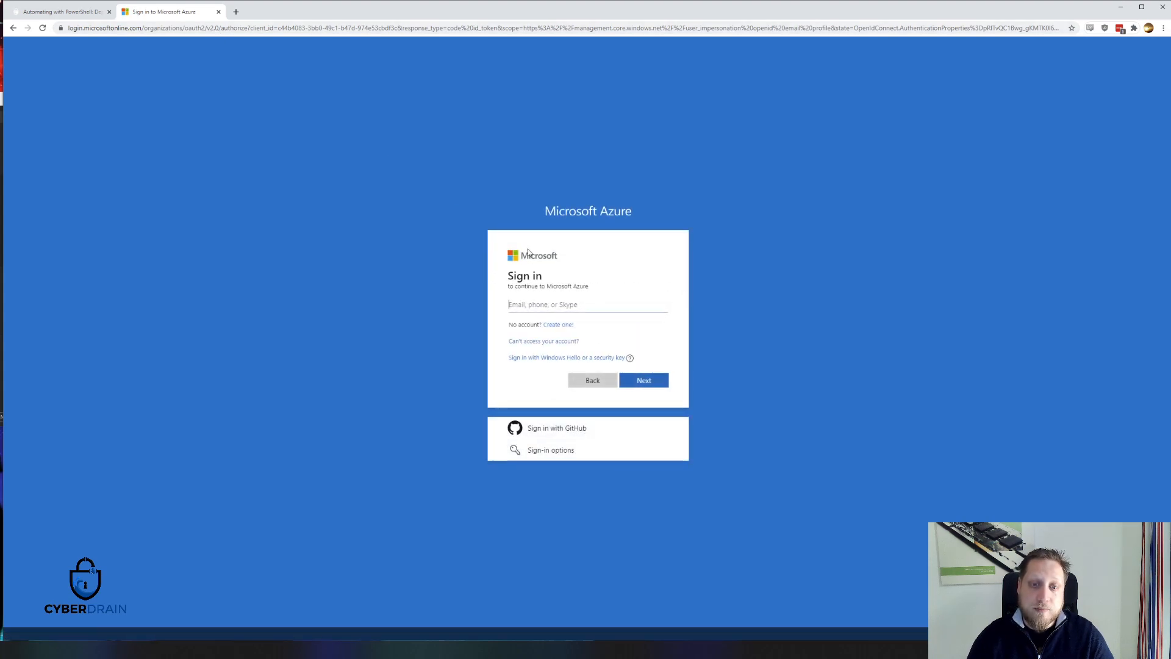
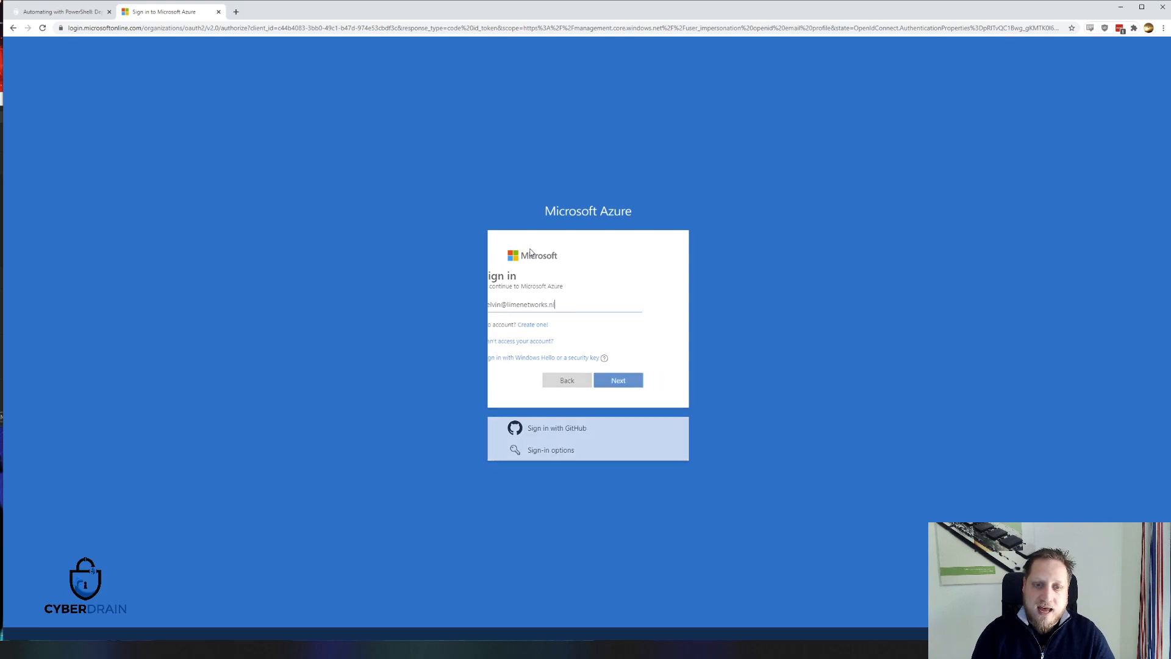
{"action": "left_click", "coordinate": [617, 380]}
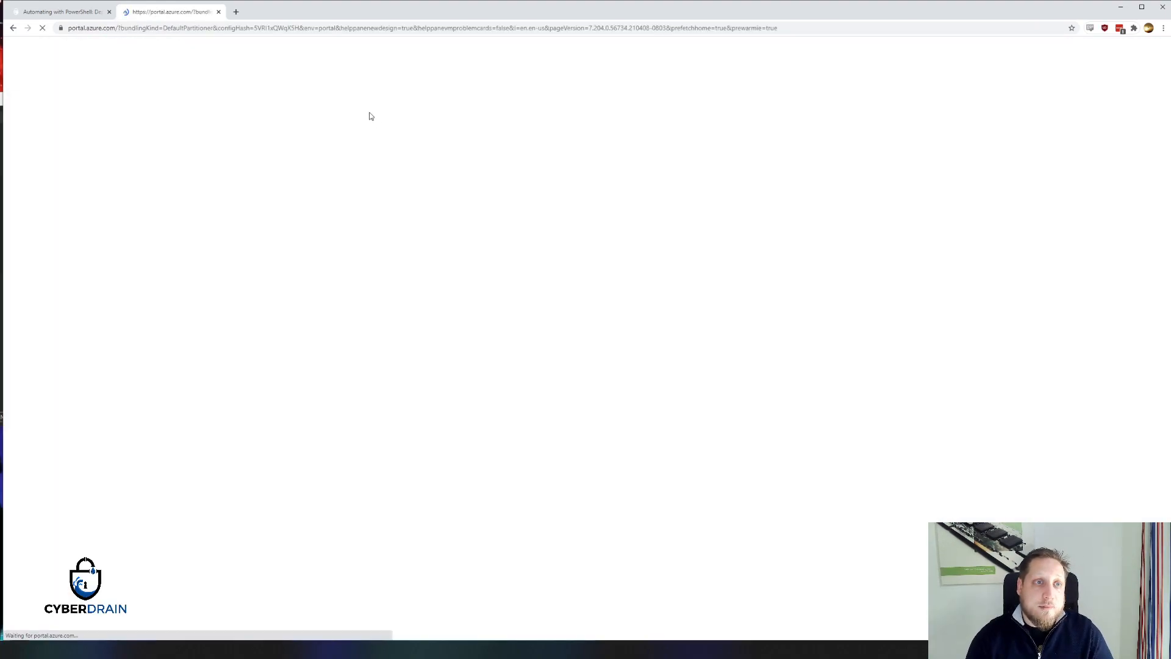
- Switch to the CyberDrain 'Deploying passwordless Authentication' blog tab
{"action": "left_click", "coordinate": [60, 11]}
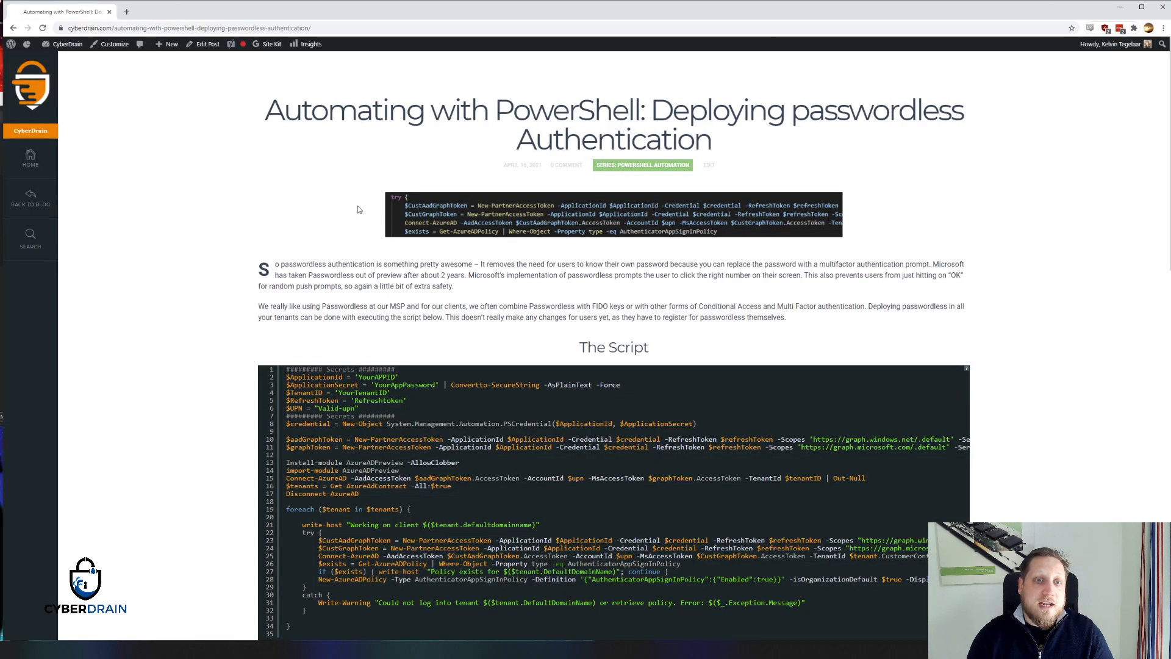
{"action": "mouse_move", "coordinate": [324, 195]}
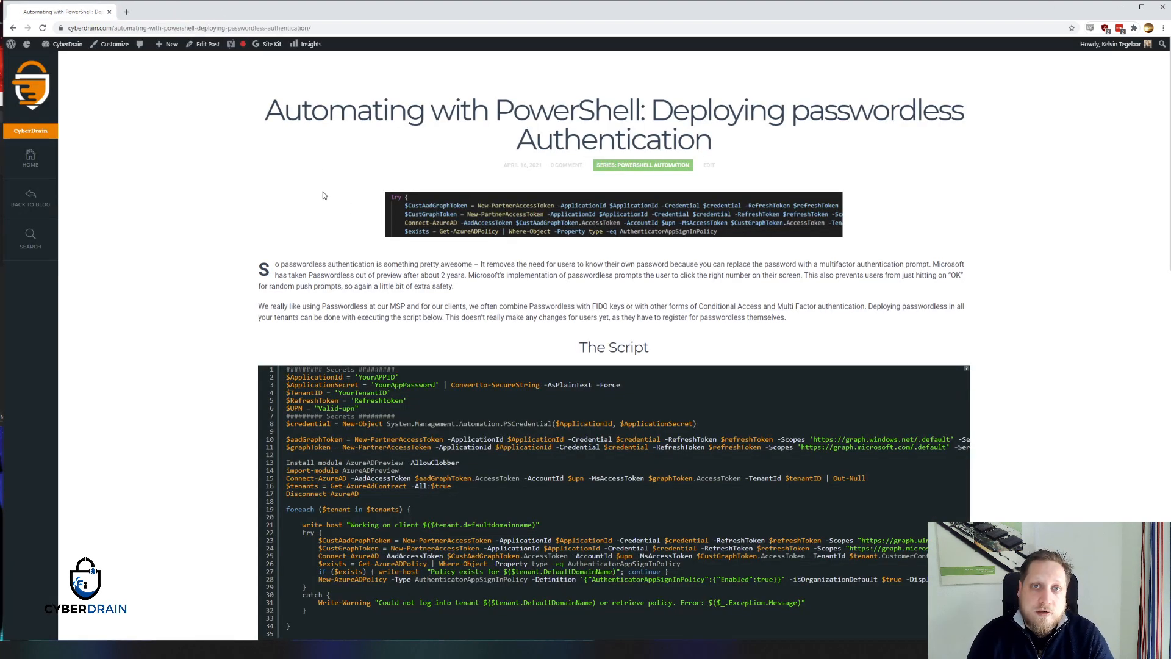